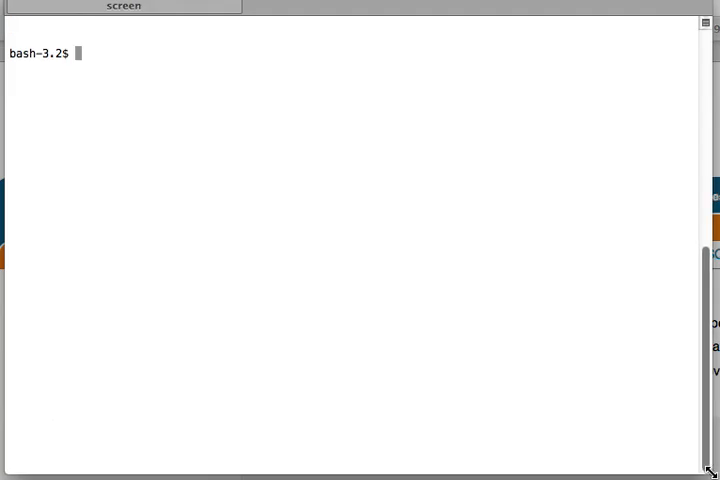
mouse_move(376, 192)
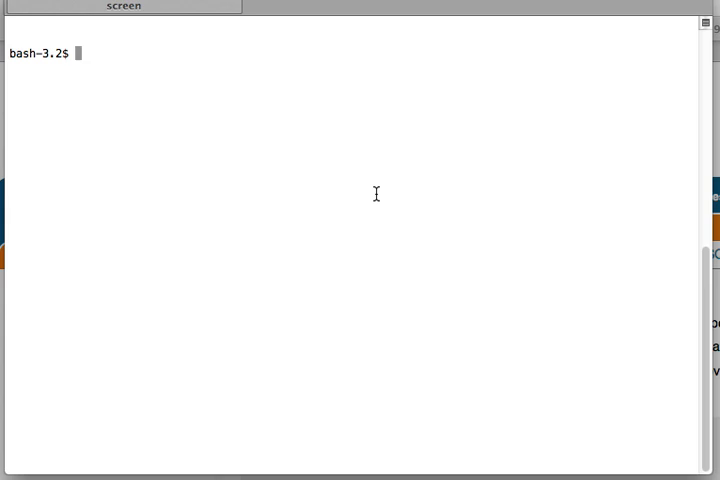
Log in to the MySQL monitor as root with mysql -uroot -p.
type("mysql")
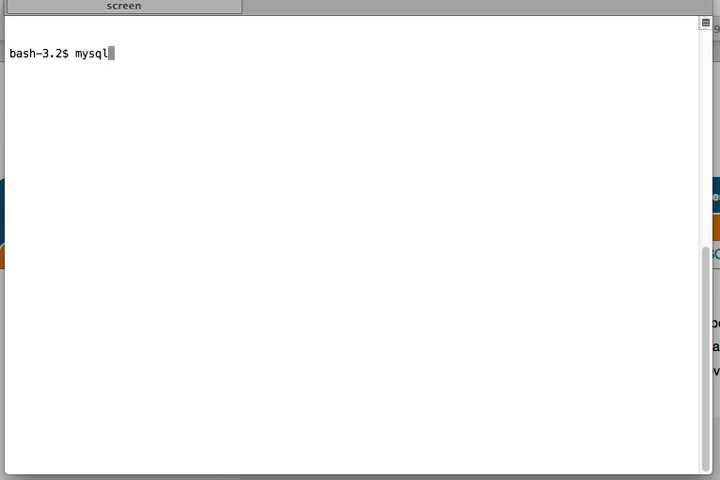
type("-uroot -")
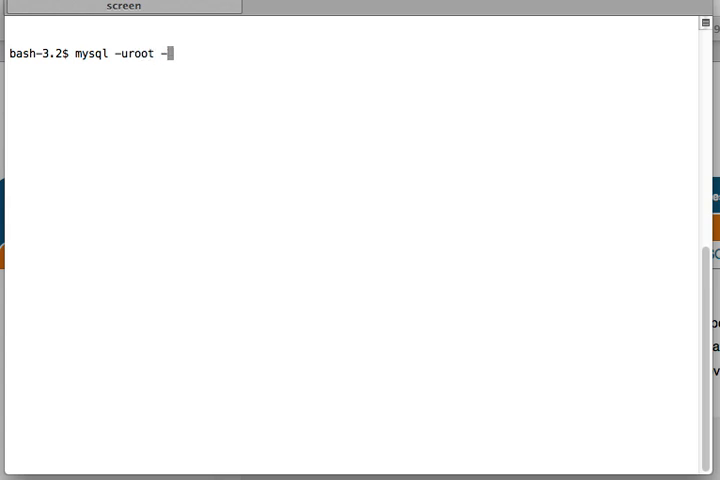
key("Return")
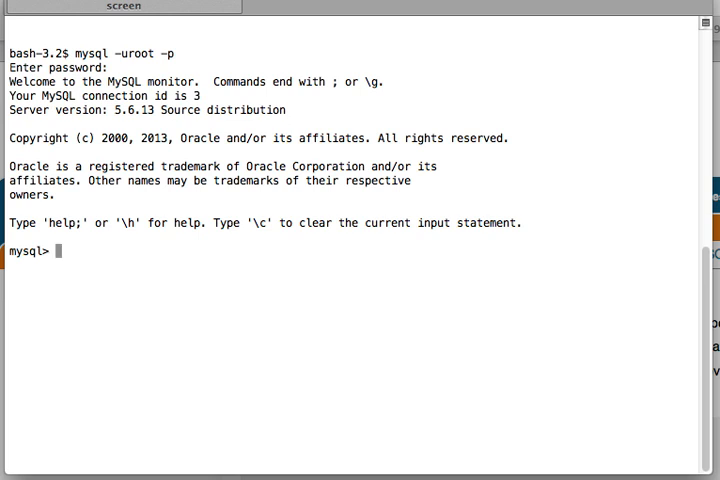
Leave the first MySQL session with the exit command, returning to bash.
type("exi")
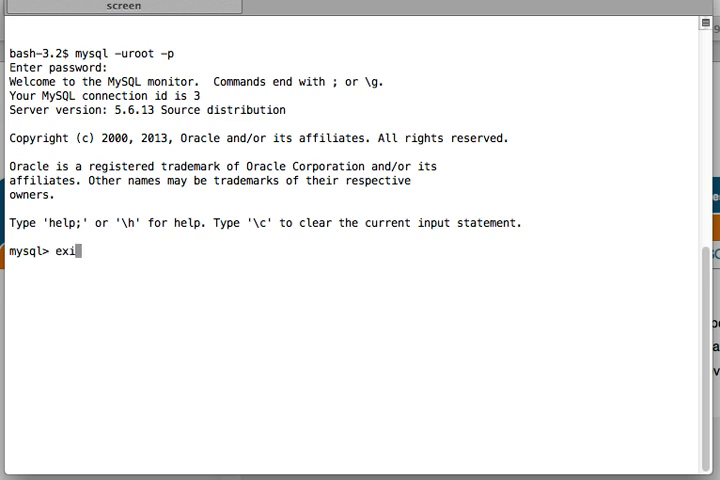
type("t")
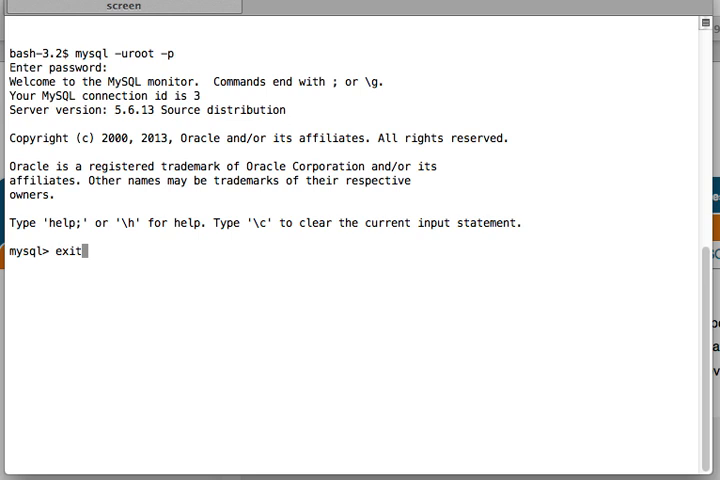
key("Backspace")
type("m")
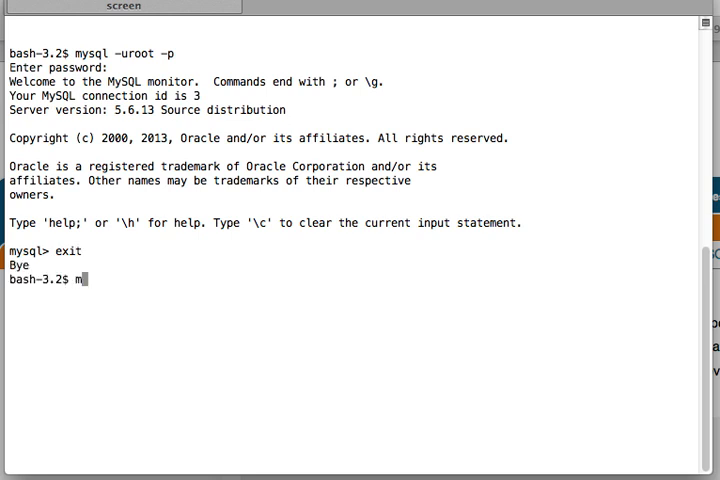
Start a second MySQL session as root with mysql -uroot -p.
type("ysql -u")
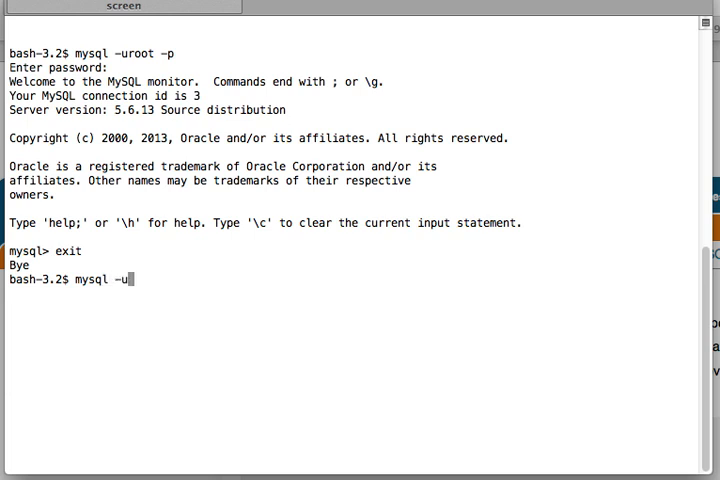
type("root -p")
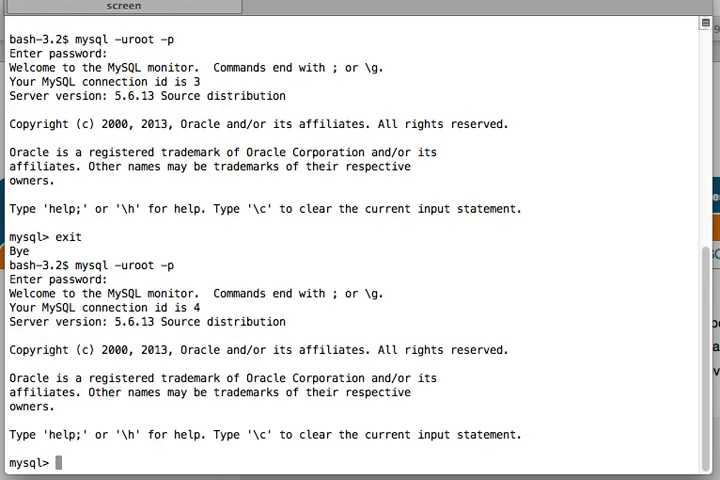
Leave the second MySQL session with quit and begin the next mysql login command.
type("quit")
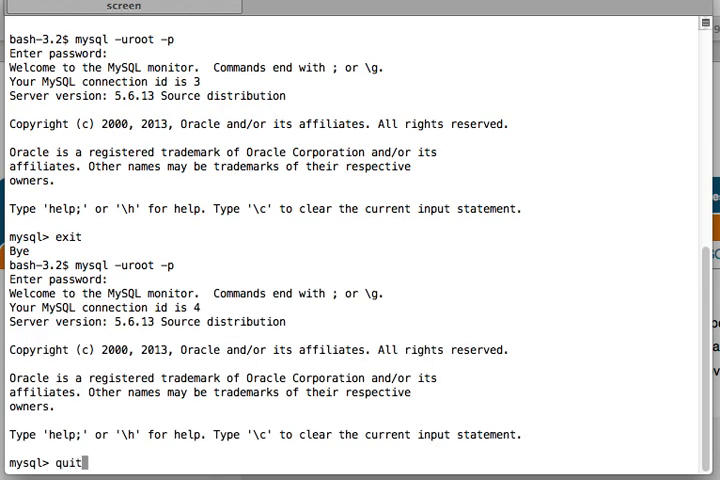
key("Return")
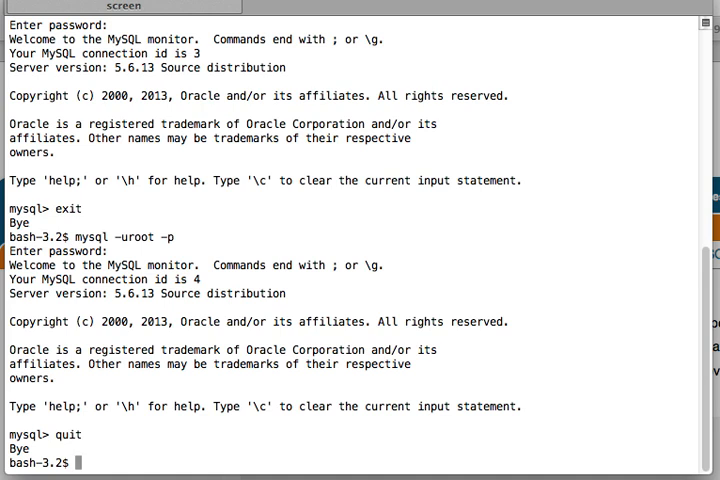
type("mysql -ur")
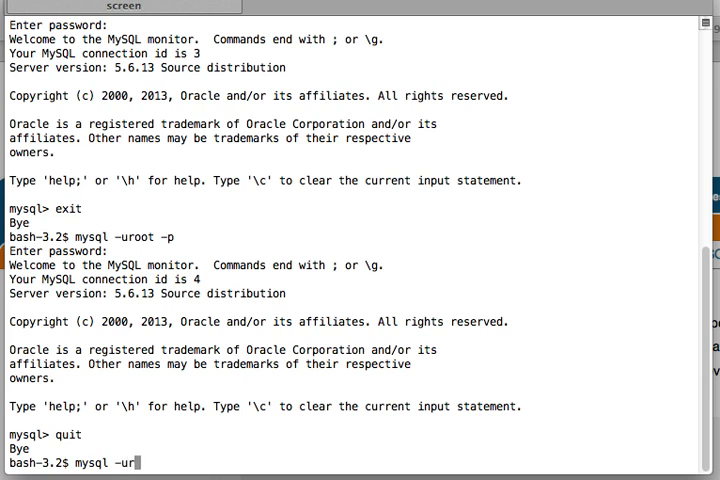
Complete mysql -uroot -p and log in to a third MySQL session.
type("oot -p")
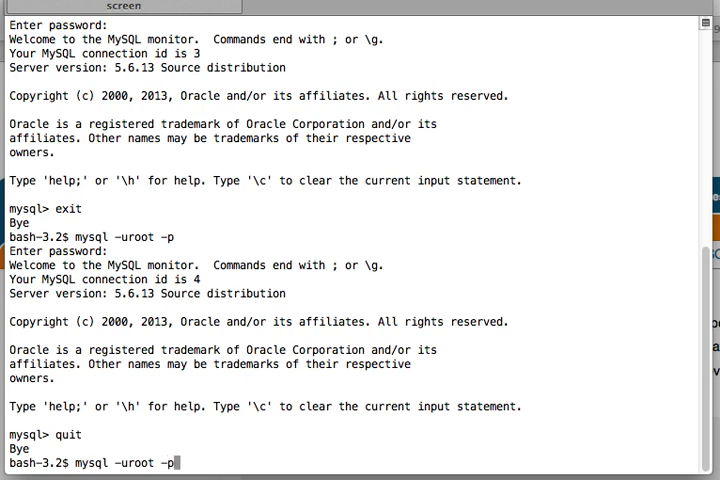
key("Return")
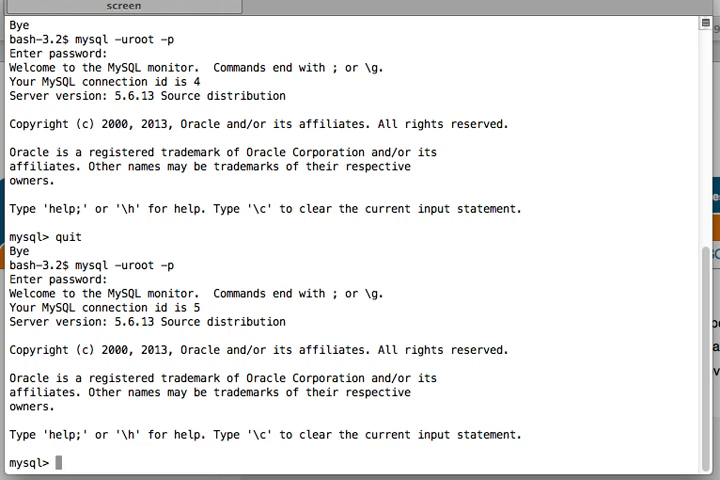
End the third MySQL session with Ctrl-D, dropping back to the bash prompt.
key("ctrl+d")
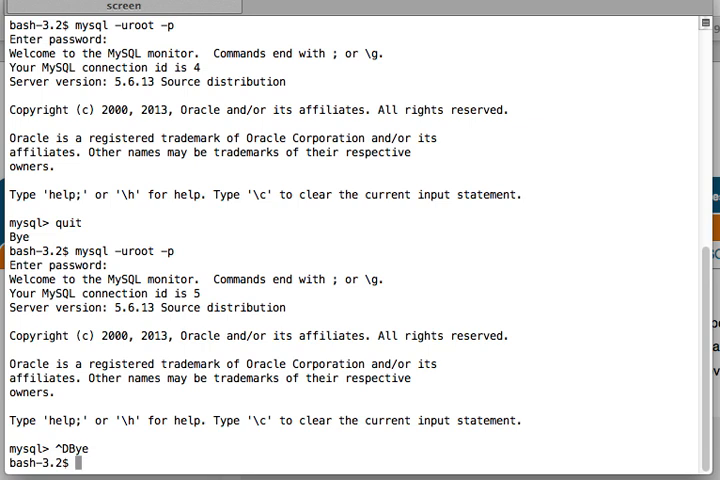